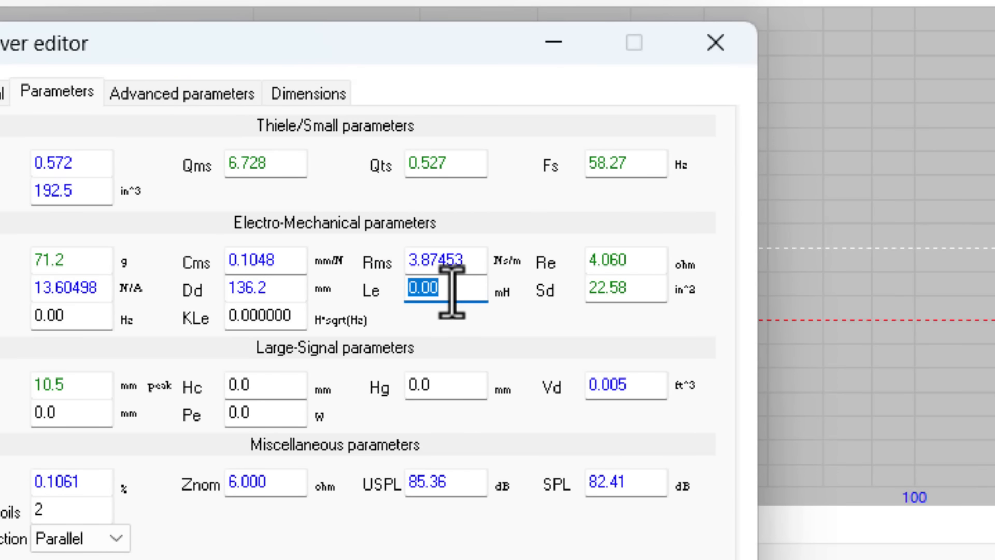
# Enter 1.3 mH voice coil inductance (Le) and close the driver editor.
pyautogui.write('1.3.')
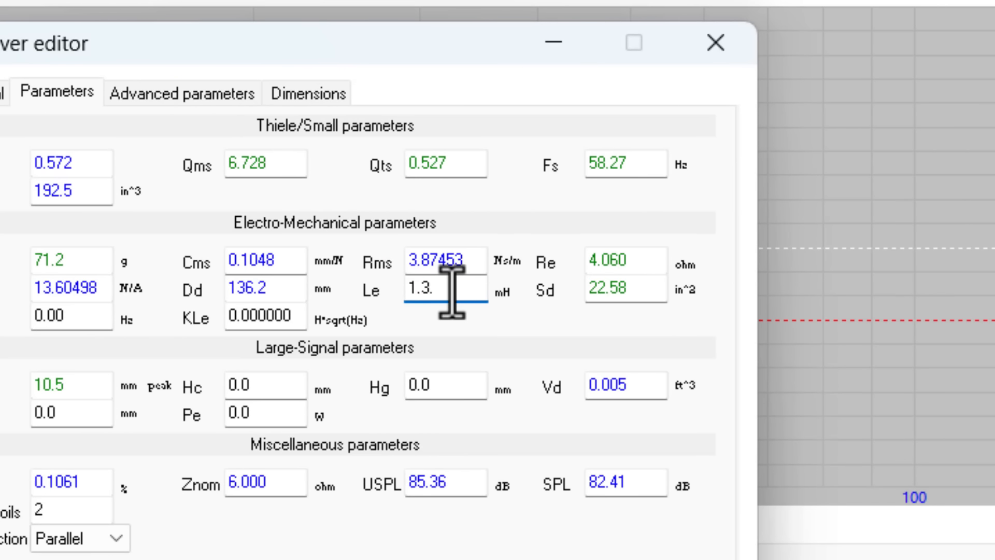
pyautogui.click(716, 43)
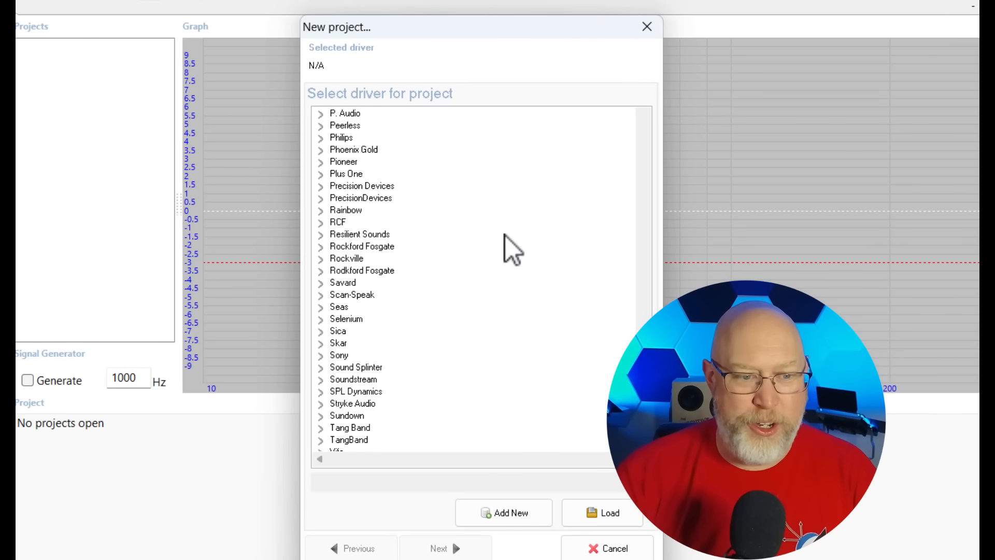
# Choose the Savard RAP 6.5 d2 driver and continue to the driver count step.
pyautogui.scroll(-3)
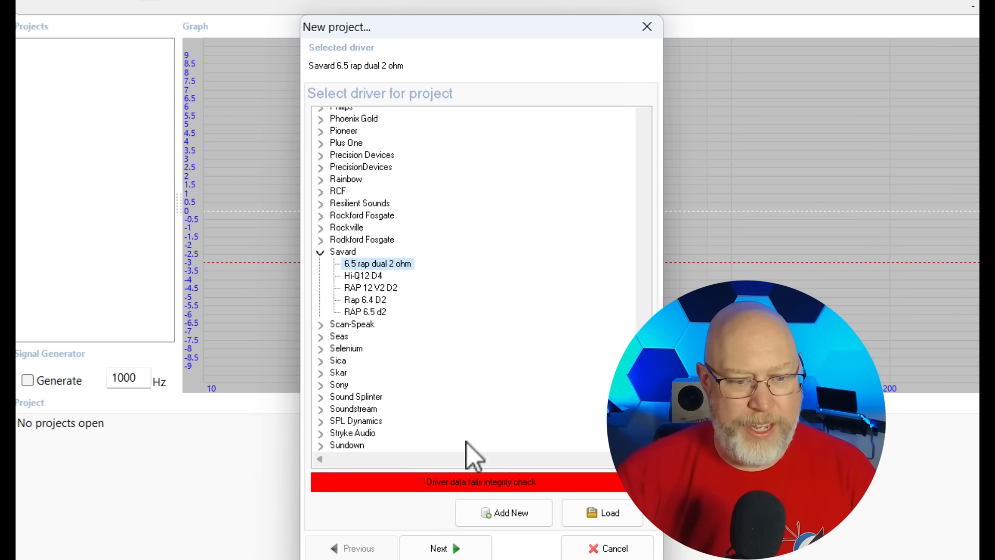
pyautogui.moveTo(473, 491)
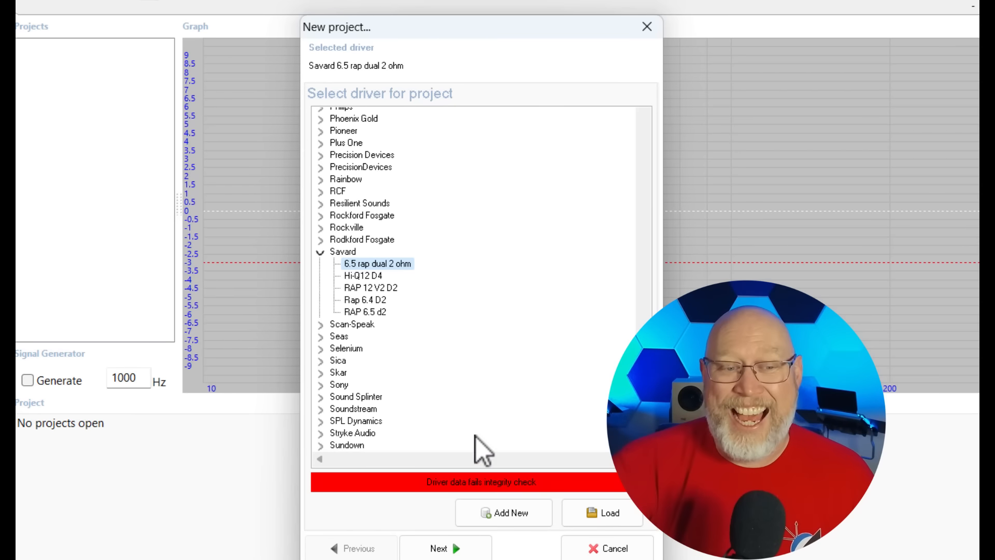
pyautogui.click(365, 312)
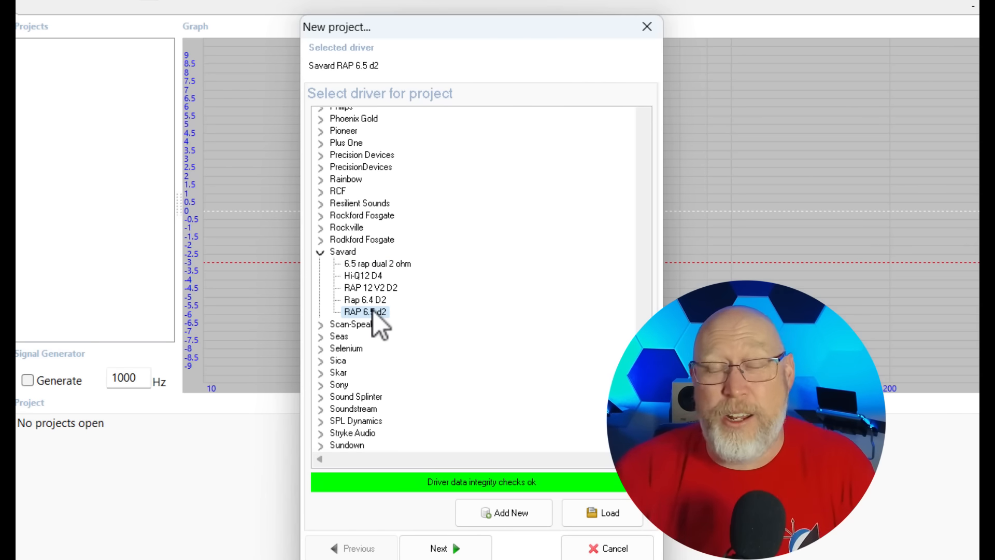
pyautogui.click(437, 548)
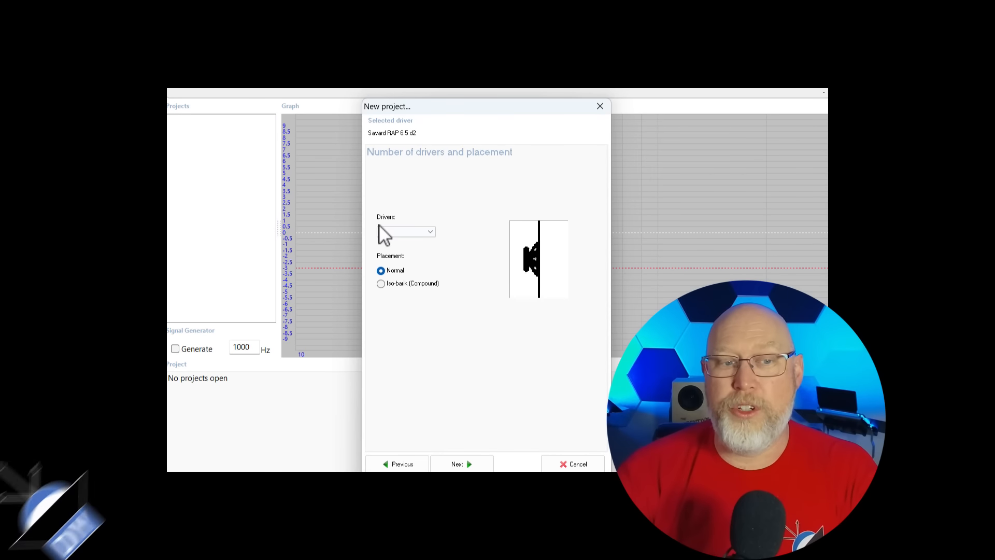
# Set 2 drivers, pick the ported alignment, and view Savard's recommended enclosure table.
pyautogui.click(460, 464)
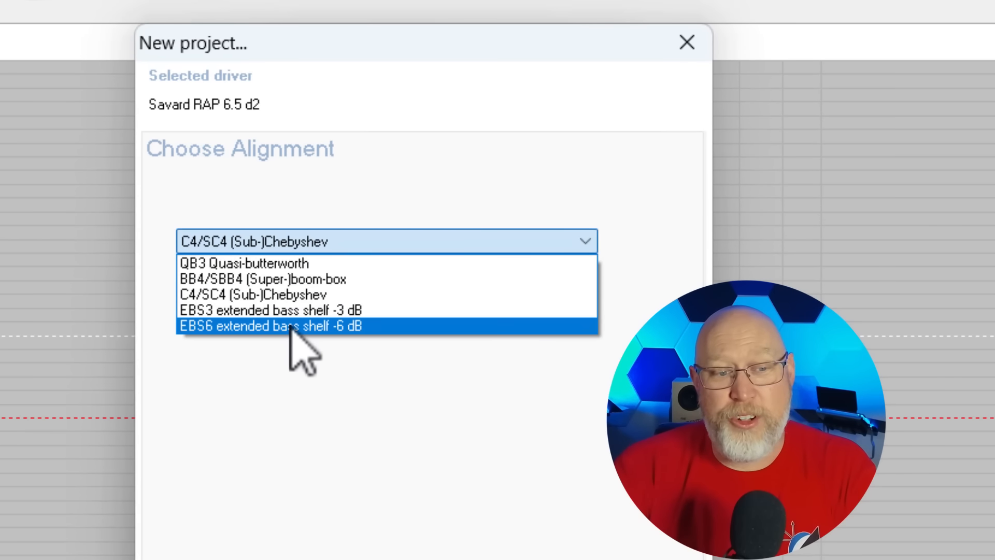
pyautogui.click(266, 325)
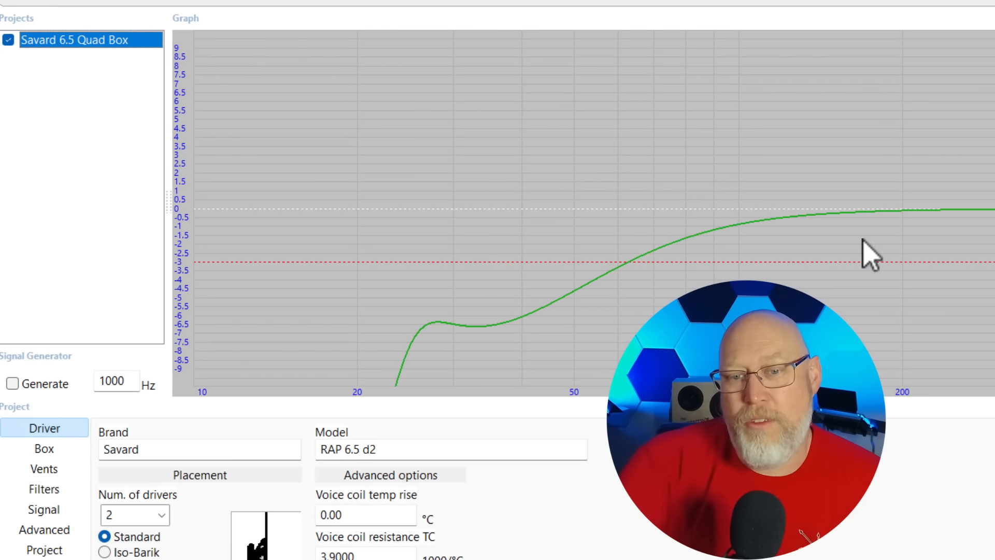
pyautogui.moveTo(625, 289)
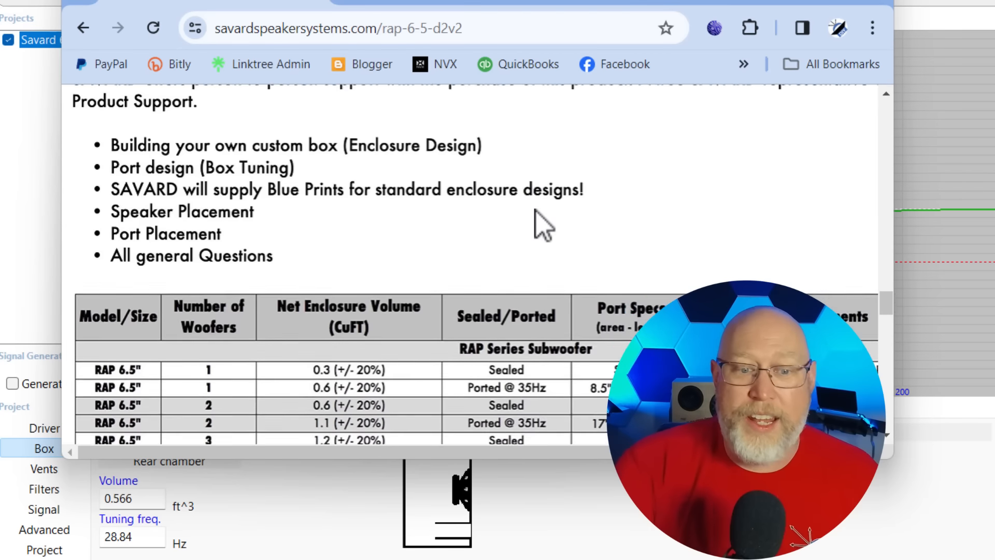
pyautogui.scroll(-3)
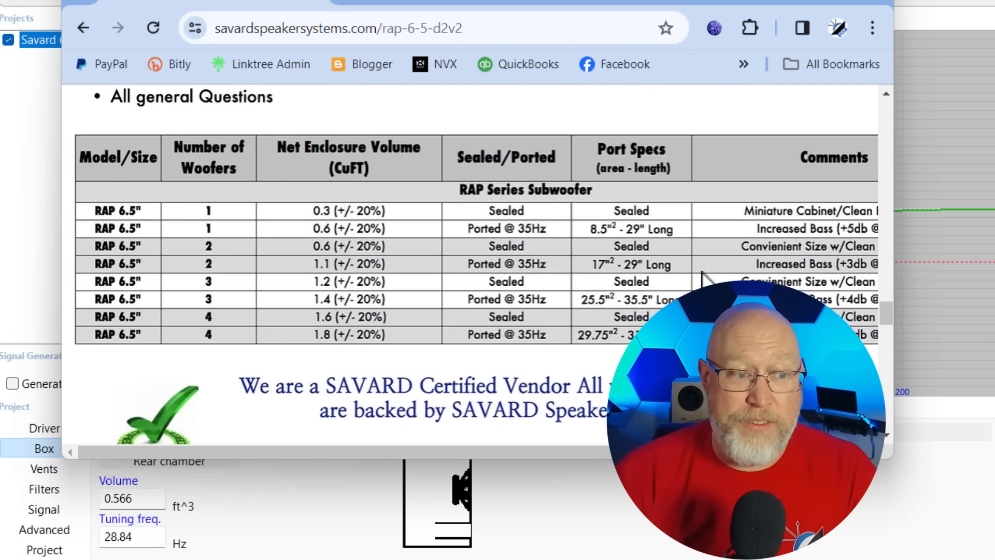